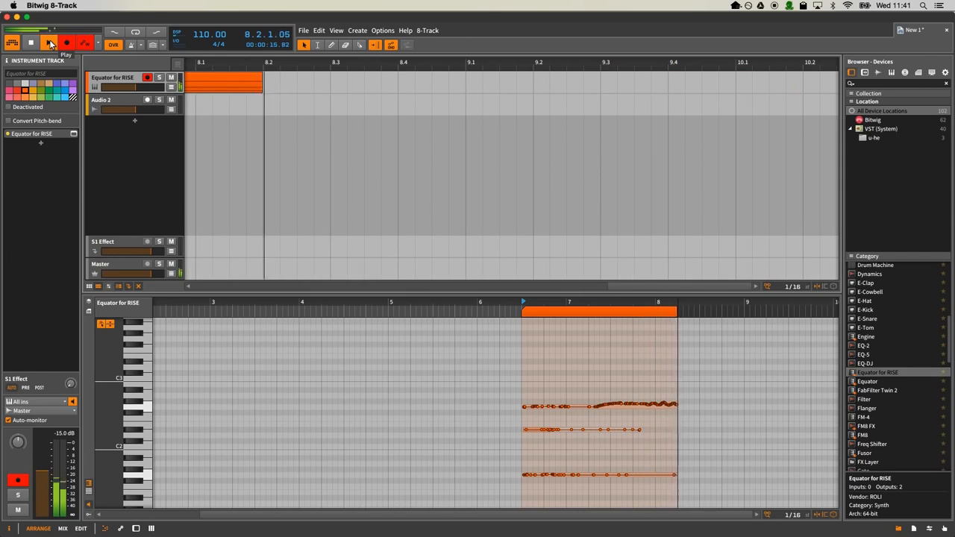
Step: Start playback of the recorded Equator for RISE clip from the transport bar
click(48, 43)
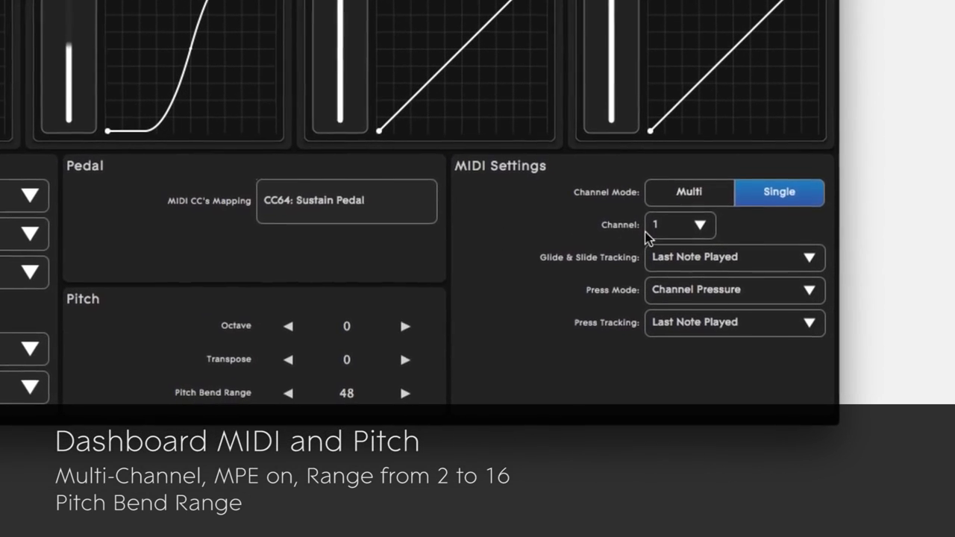
Step: Set the Seaboard to Multi channel mode with MPE on and channel range 2 to 16
click(688, 192)
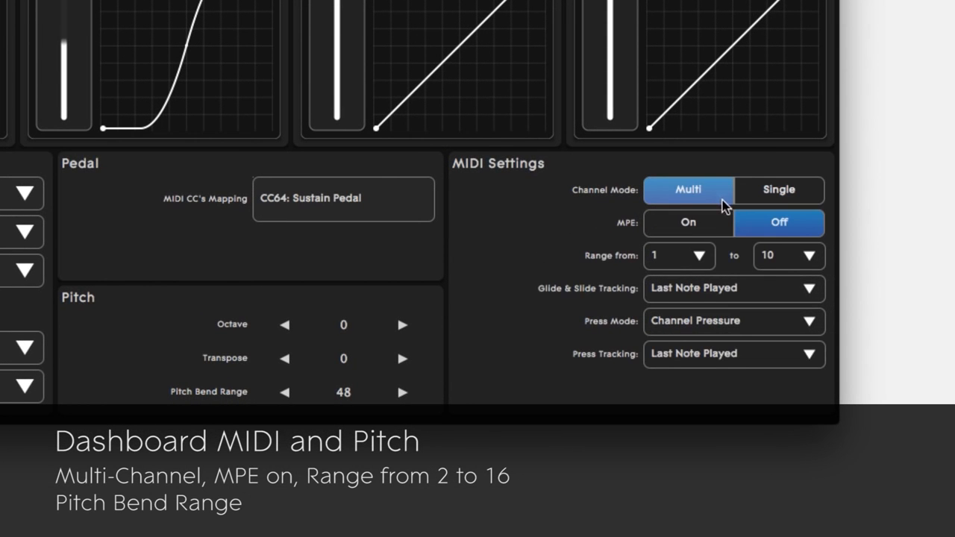
click(689, 223)
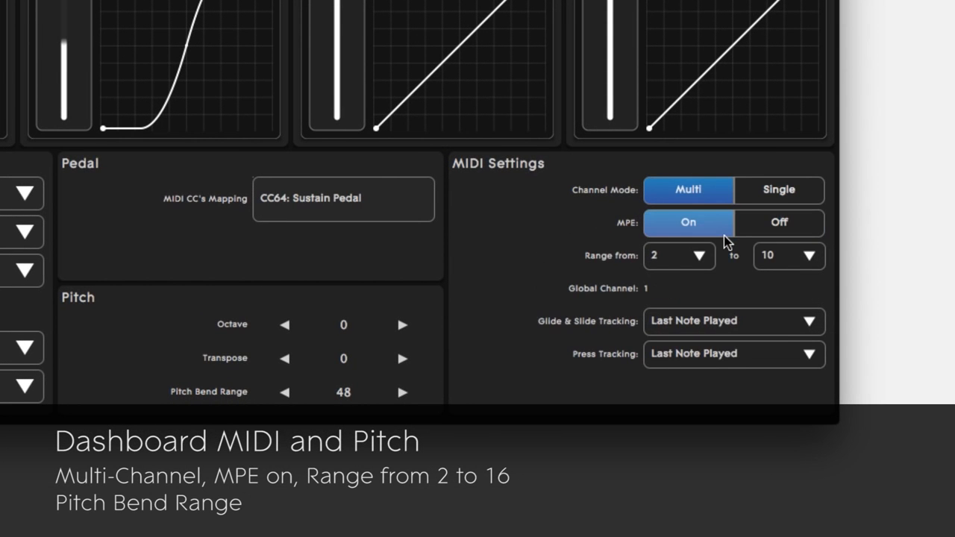
mouse_move(805, 261)
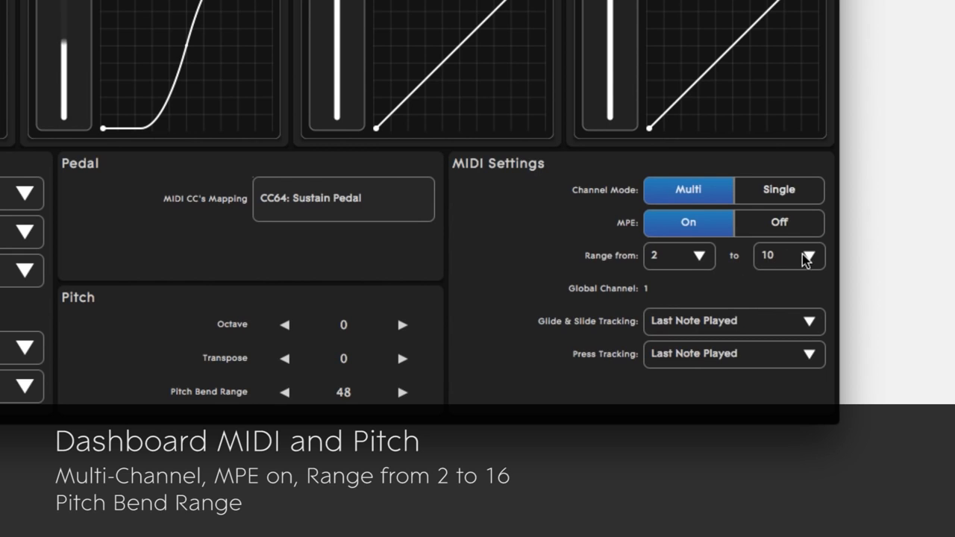
click(789, 256)
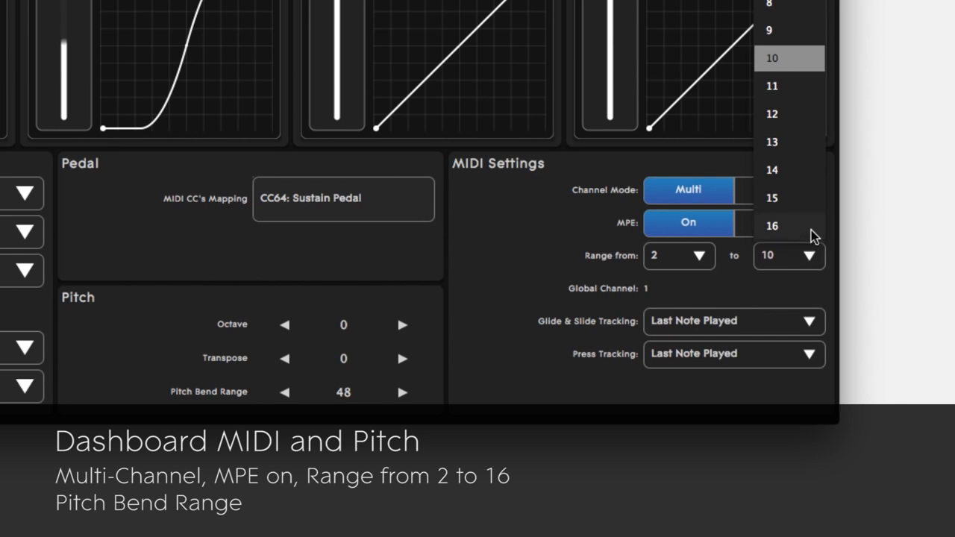
click(772, 226)
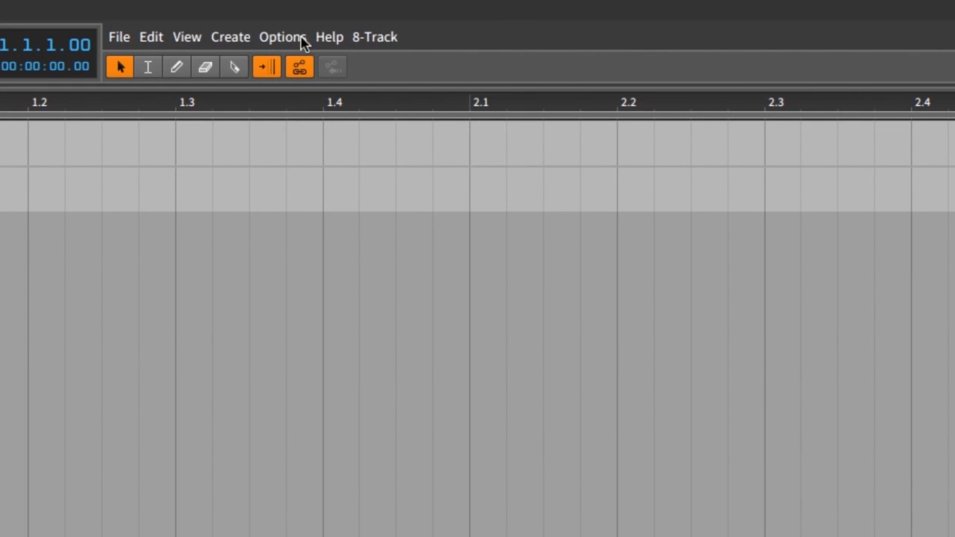
Step: Detect the ROLI Seaboard RISE in the Preferences Controllers tab and confirm with Ok
click(282, 37)
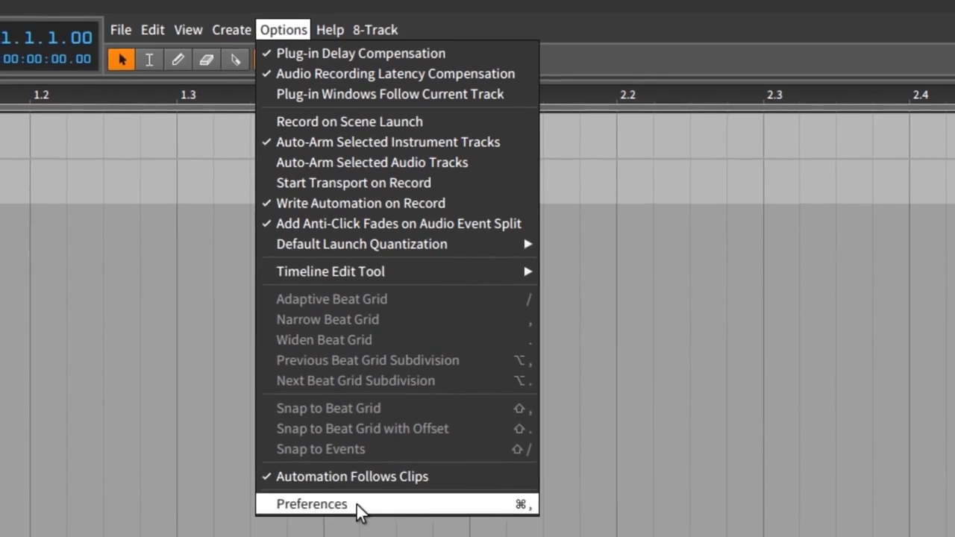
click(311, 503)
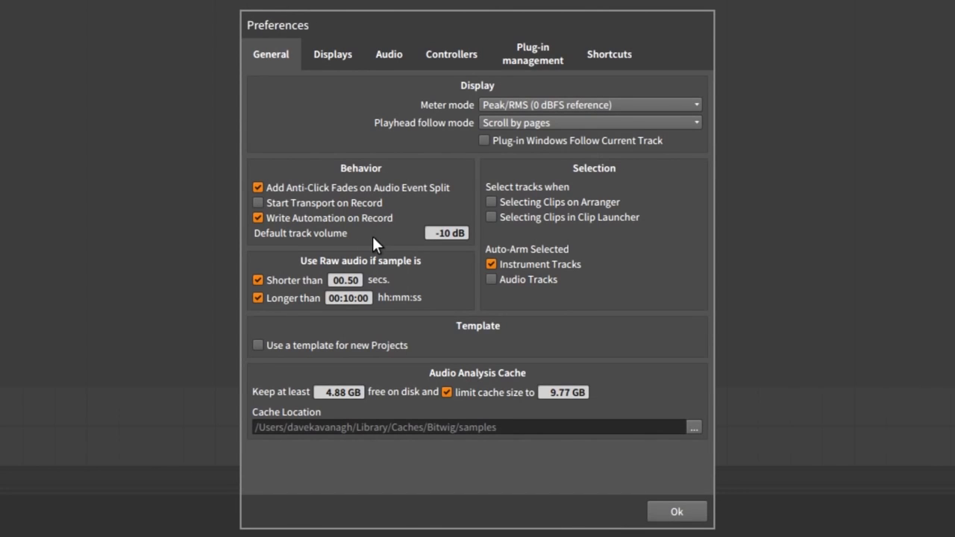
click(451, 54)
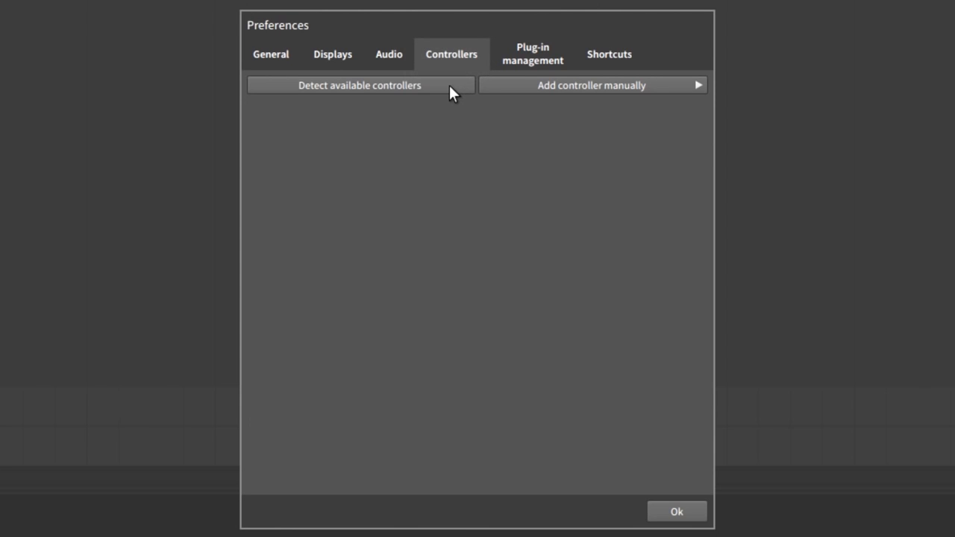
click(359, 84)
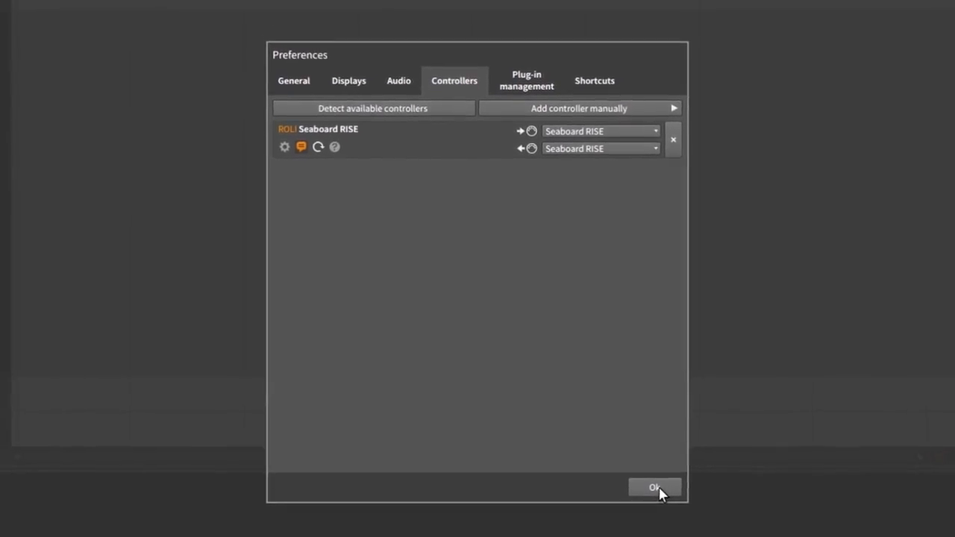
click(655, 488)
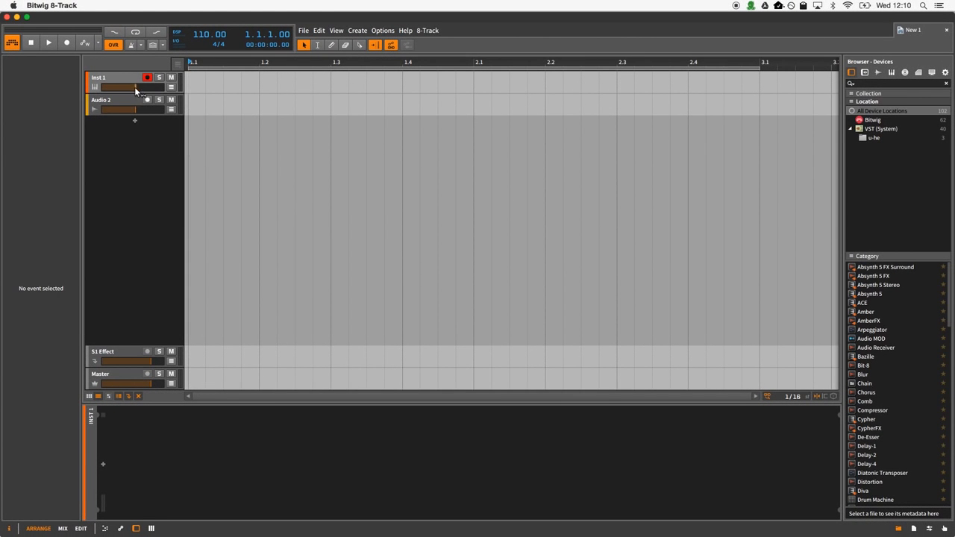
Step: Select Inst 1, show its device chain, and insert Equator filtered by ROLI
click(98, 78)
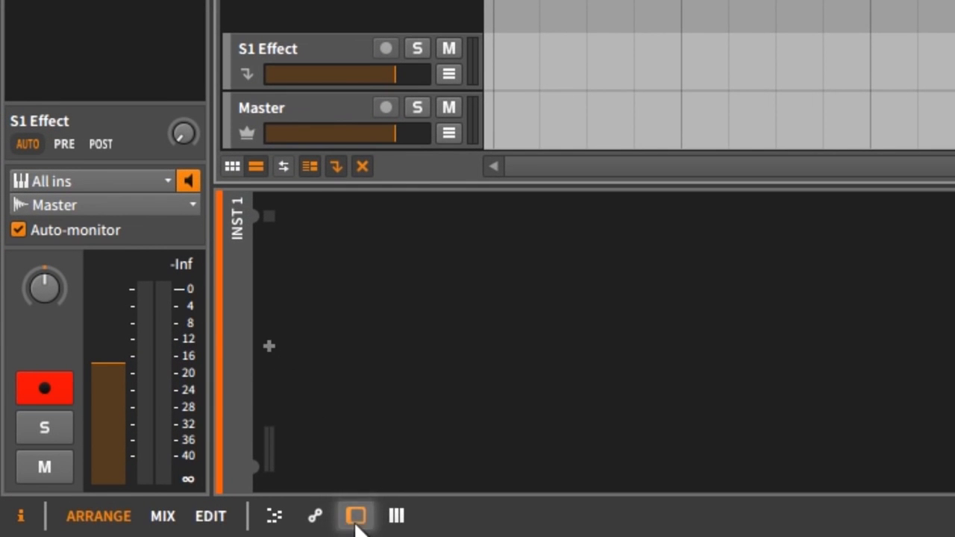
click(356, 517)
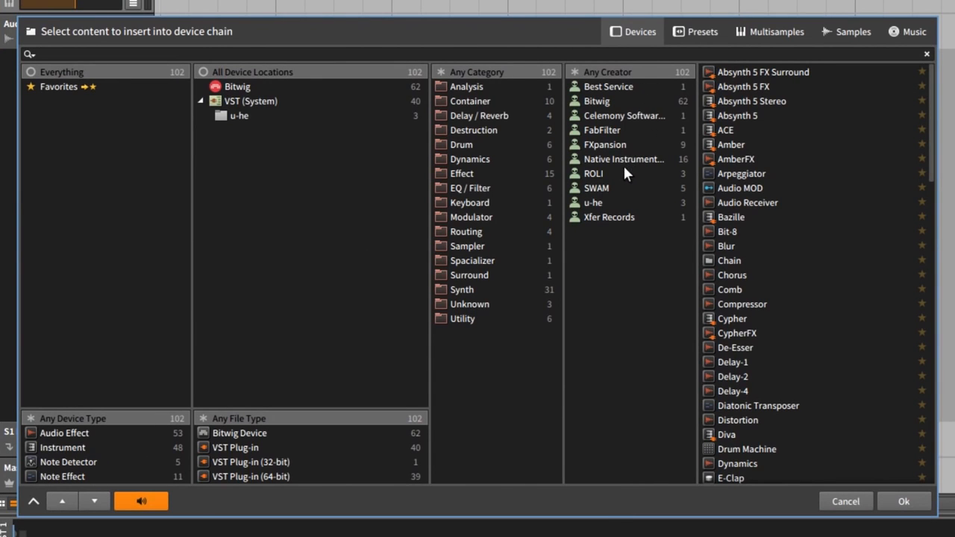
click(593, 173)
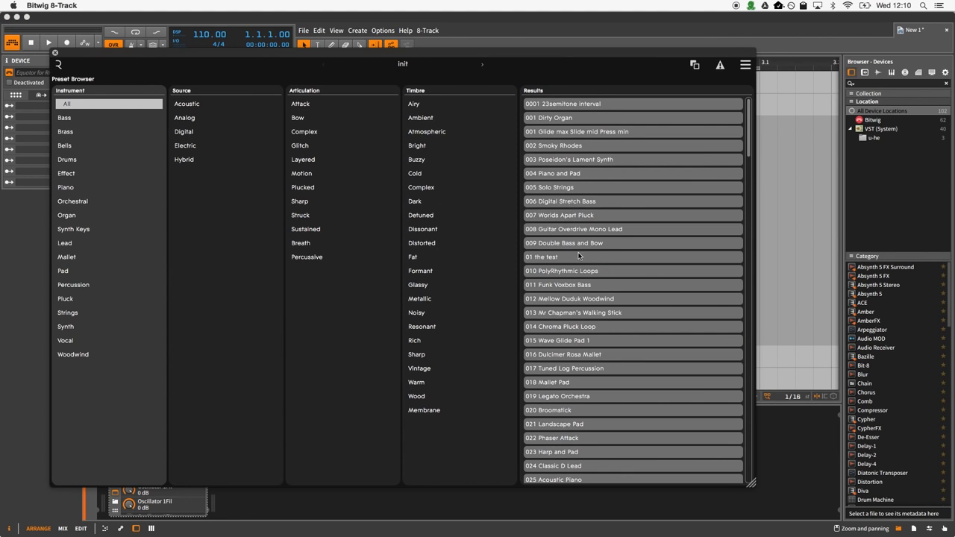
Step: Load preset 021 Landscape Pad from Equator's Results list
scroll(down, 3)
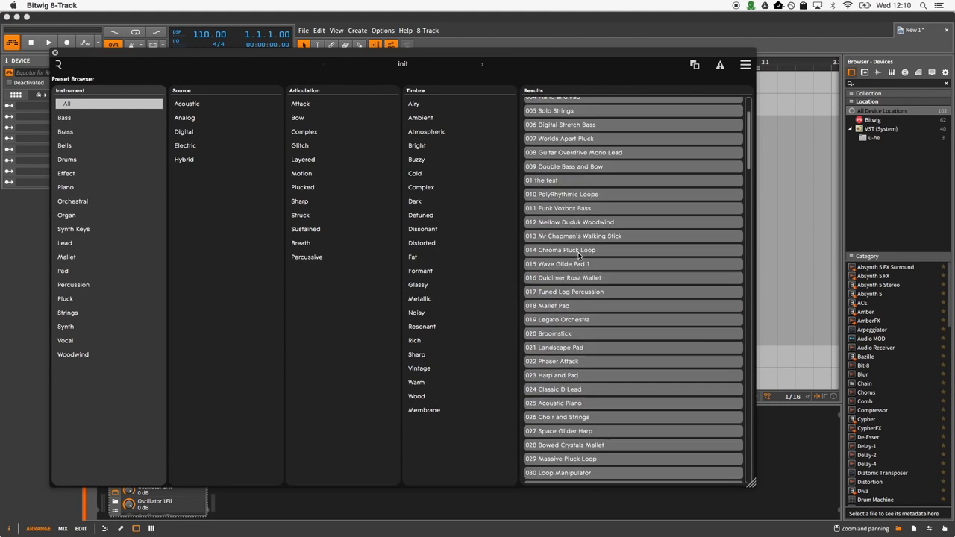
double_click(560, 348)
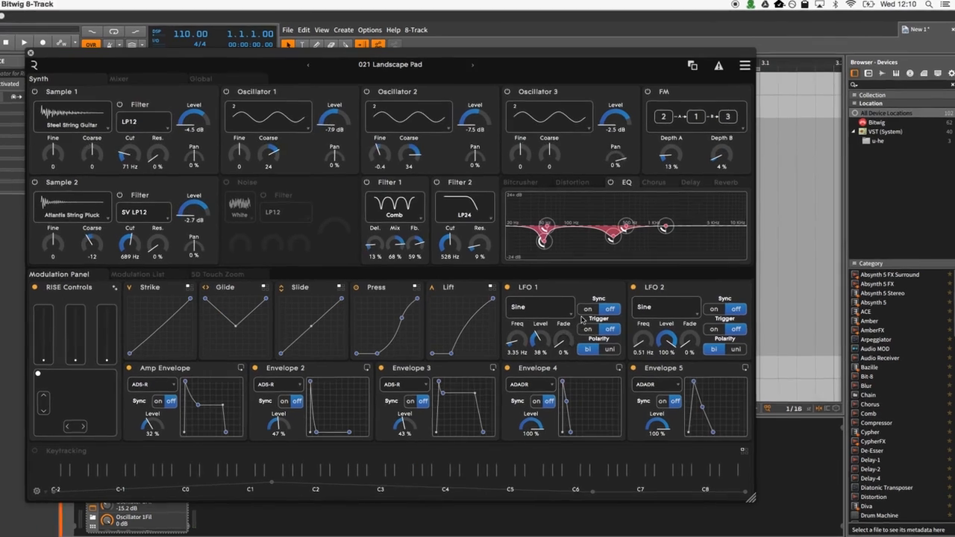
Step: Choose MIDI/MPE Settings from Equator's top-right menu
click(744, 66)
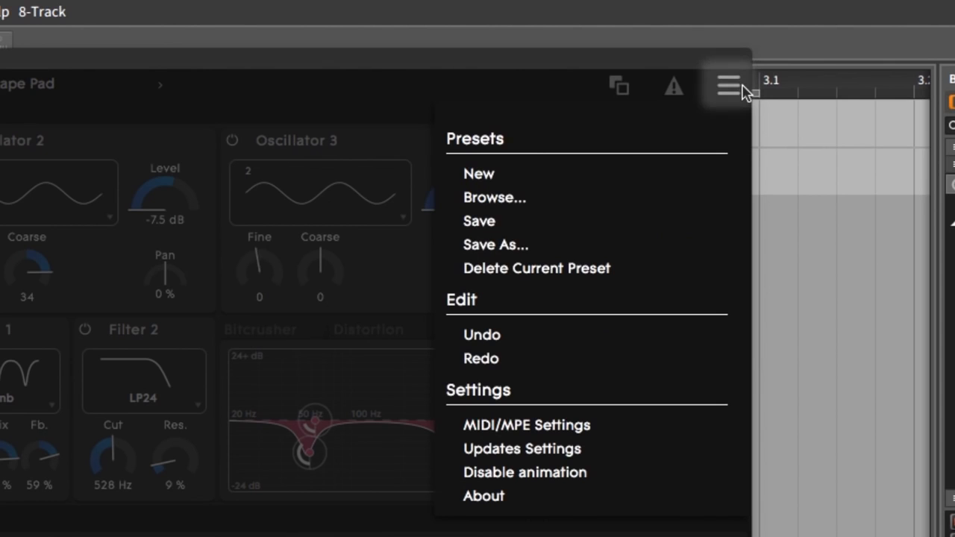
mouse_move(526, 425)
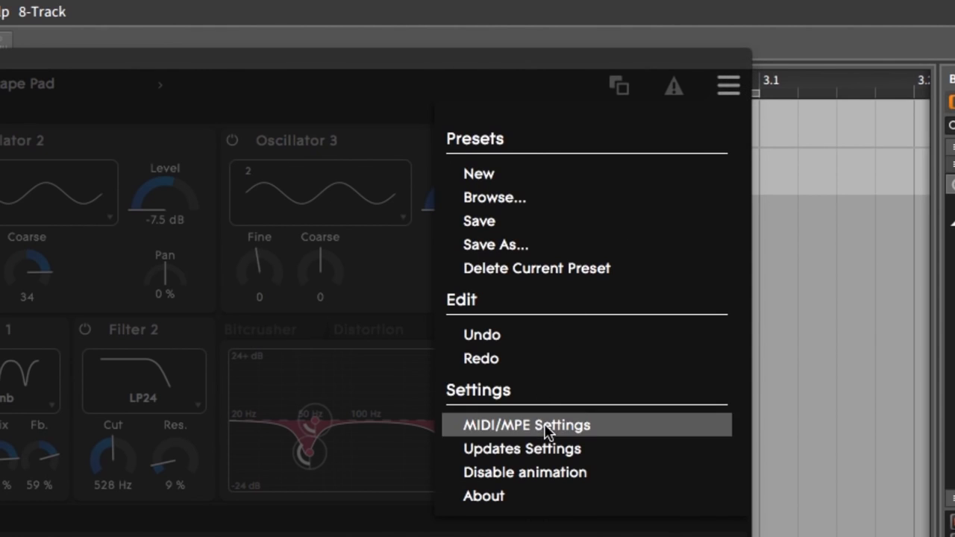
click(526, 425)
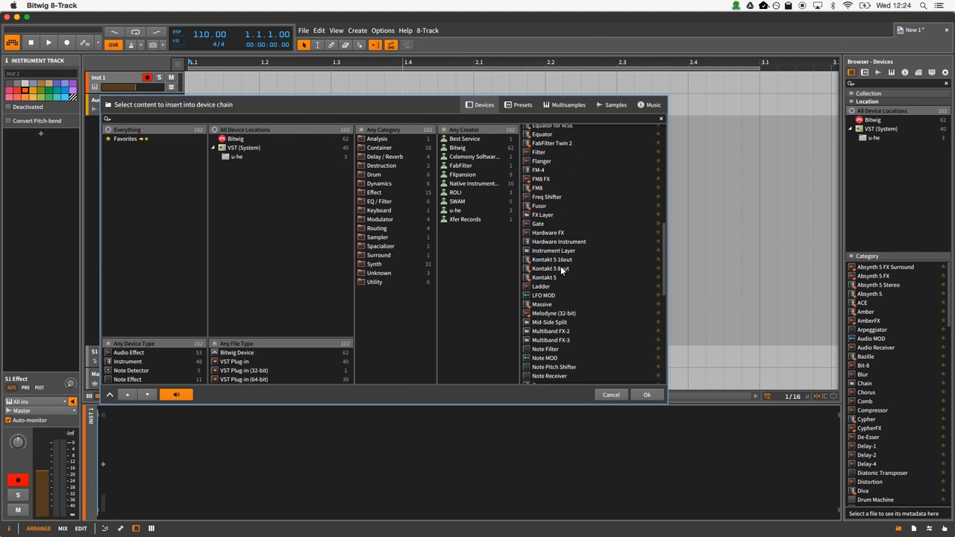
Step: Insert Organ from the device list into the instrument track's chain
scroll(down, 3)
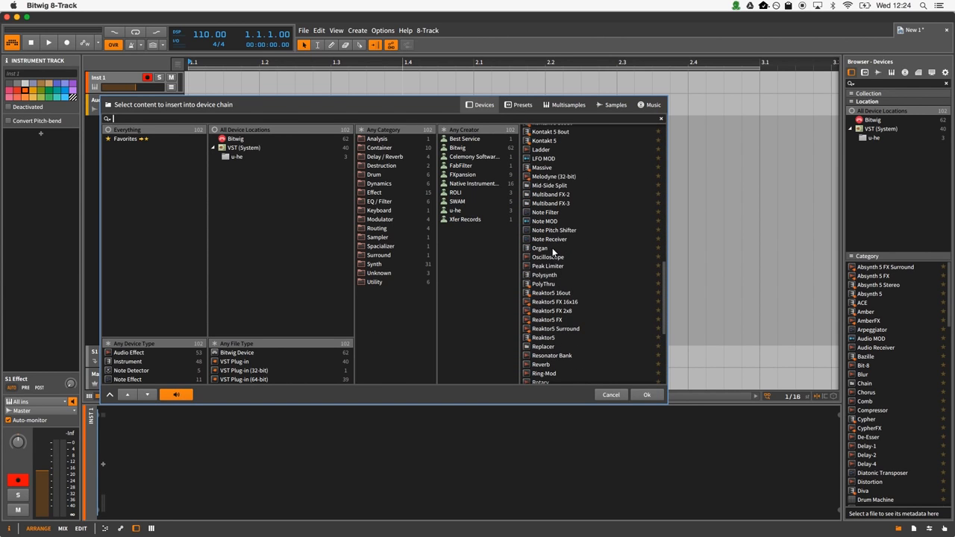
double_click(539, 248)
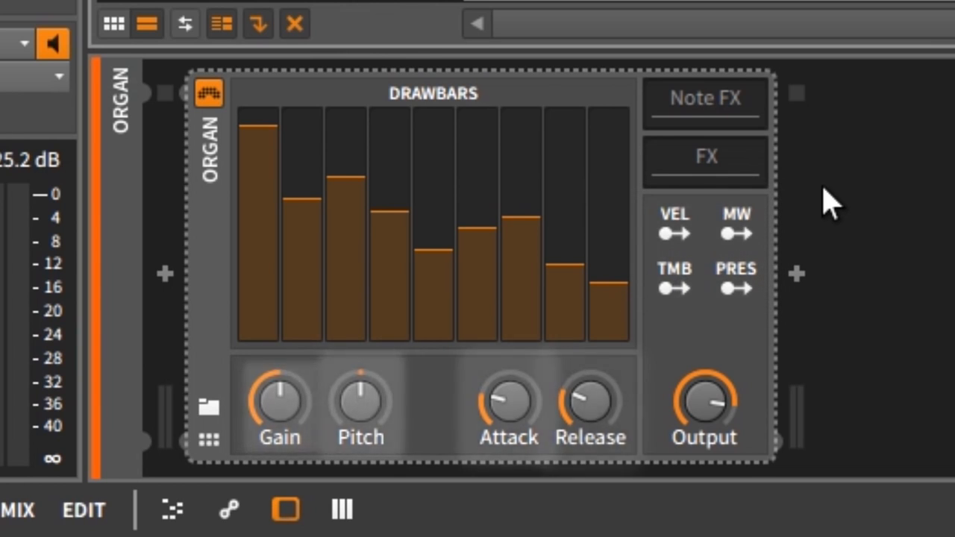
mouse_move(698, 239)
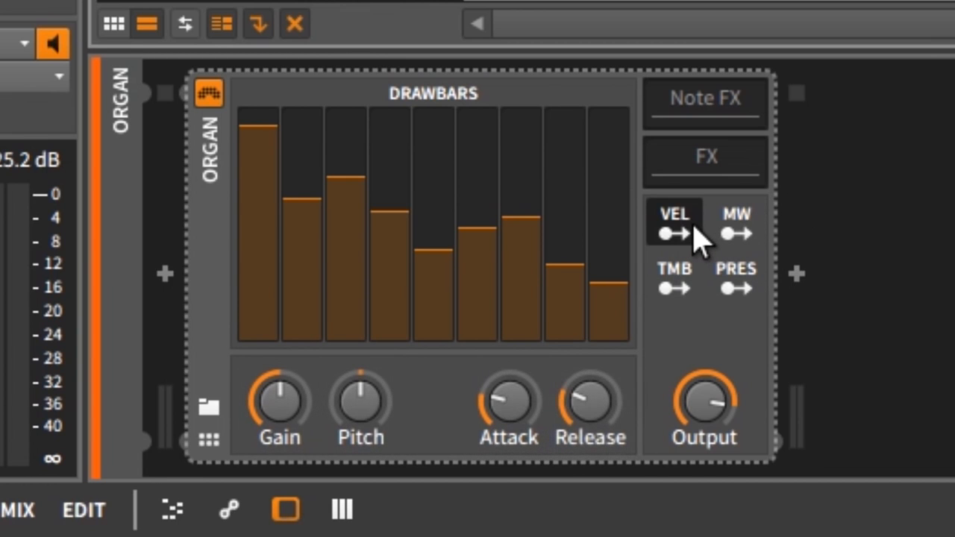
Step: Map velocity (VEL) modulation onto the Organ's Gain knob, then select TMB
click(673, 222)
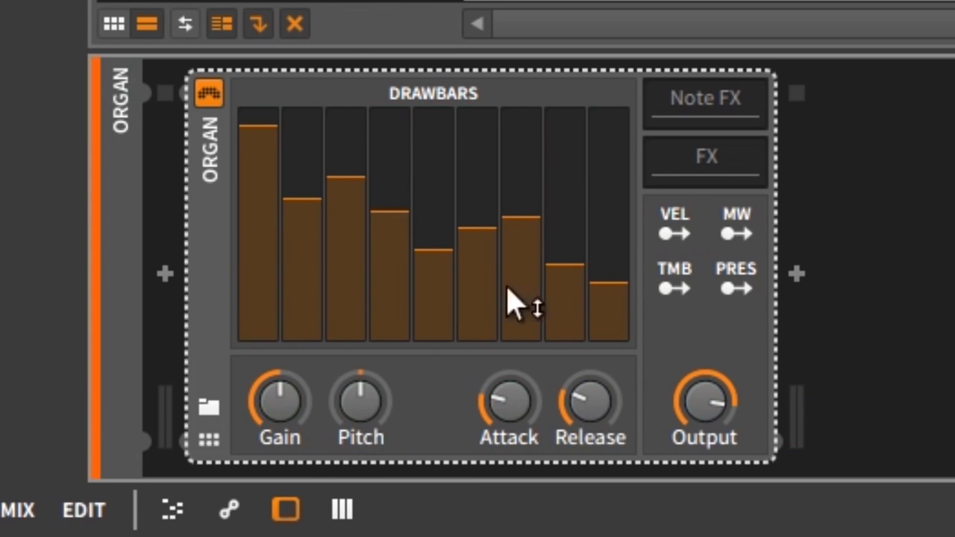
drag(278, 403, 278, 418)
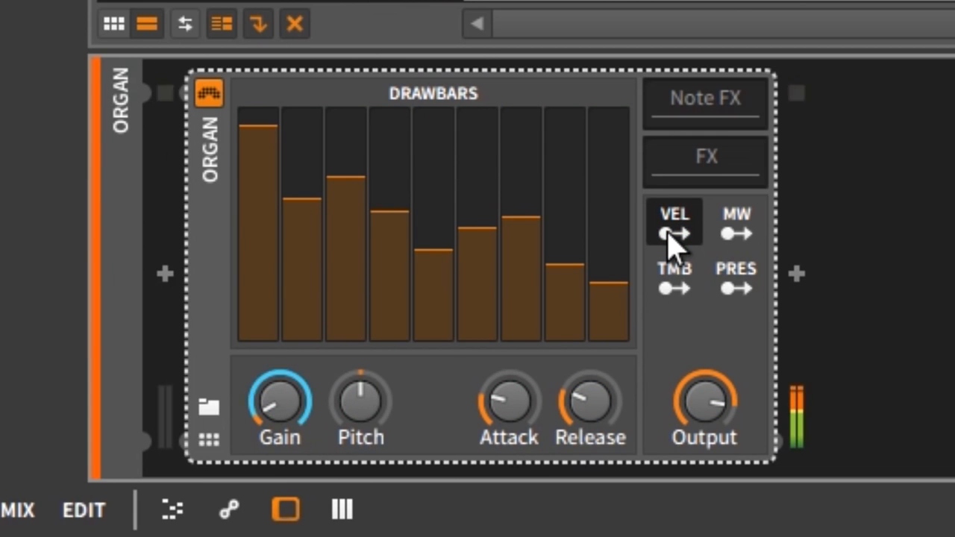
drag(280, 403, 280, 433)
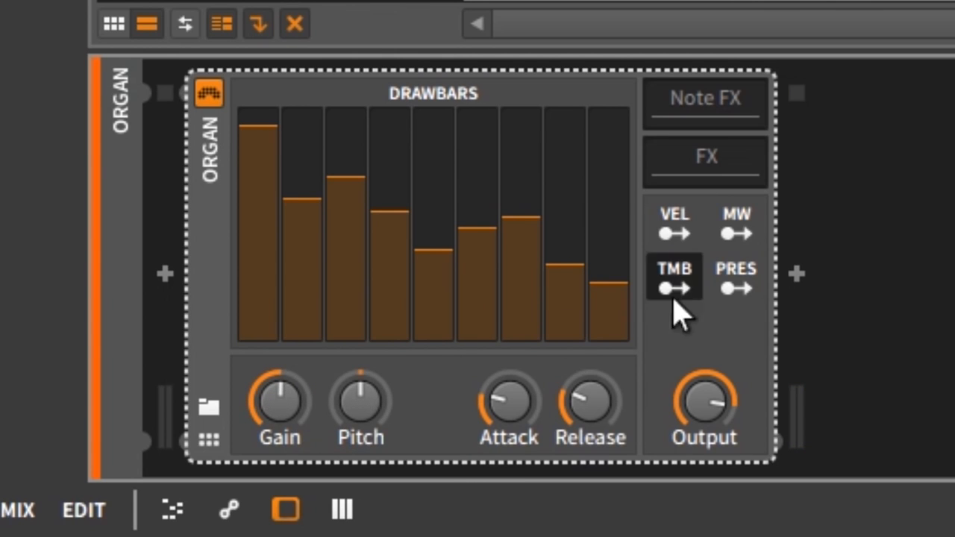
click(735, 276)
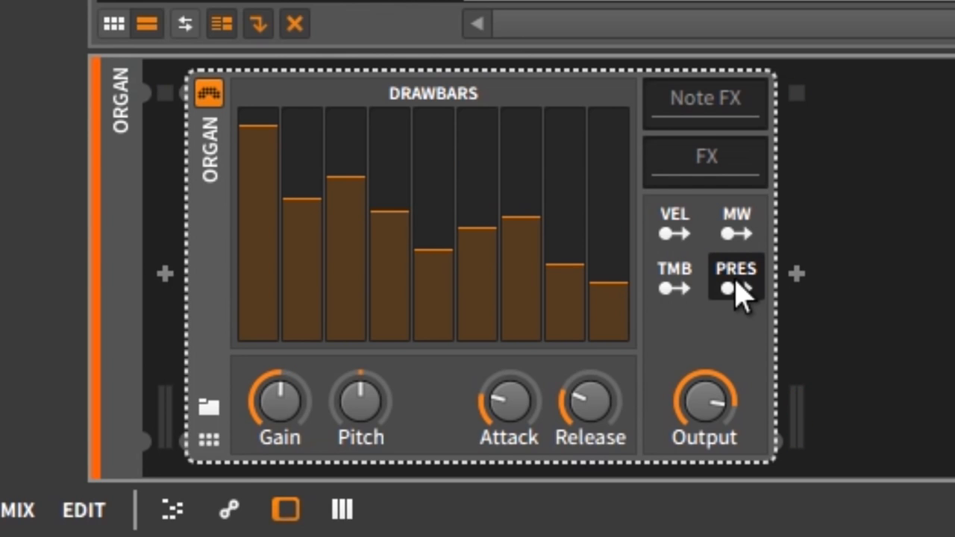
Step: Apply TMB timbre modulation amounts to the Organ's drawbars
click(674, 280)
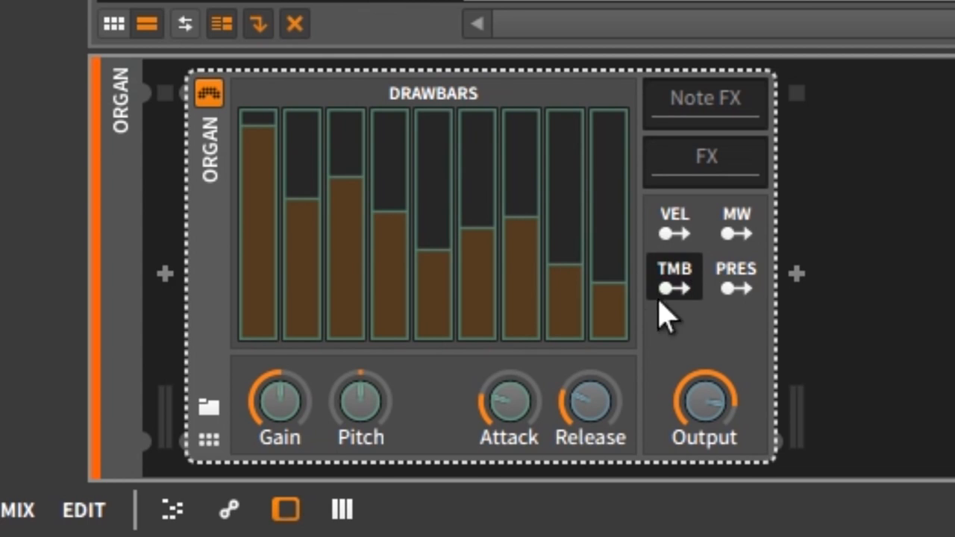
drag(674, 288, 360, 399)
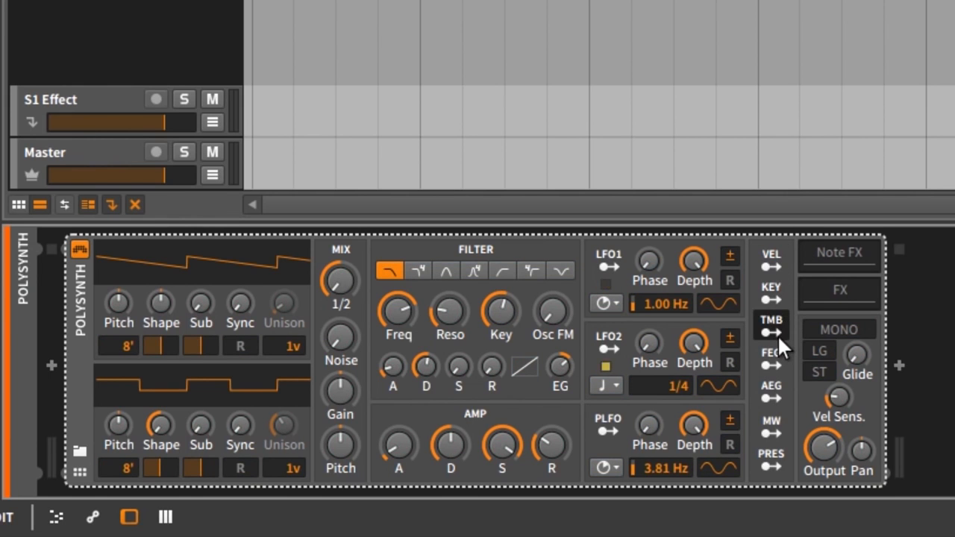
Step: Modulate Polysynth's filter Freq by +32 from timbre, then select PRES for pressure
click(771, 328)
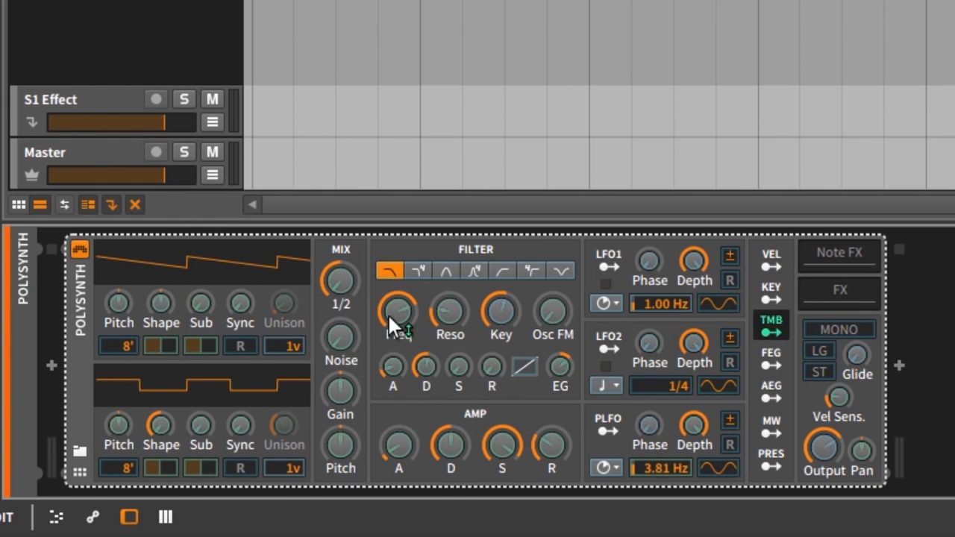
drag(397, 311, 398, 313)
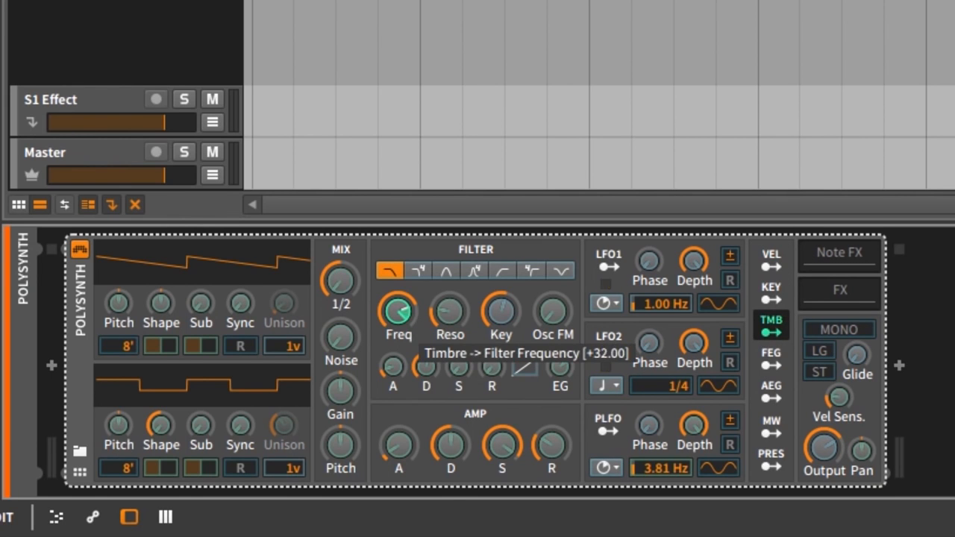
click(770, 352)
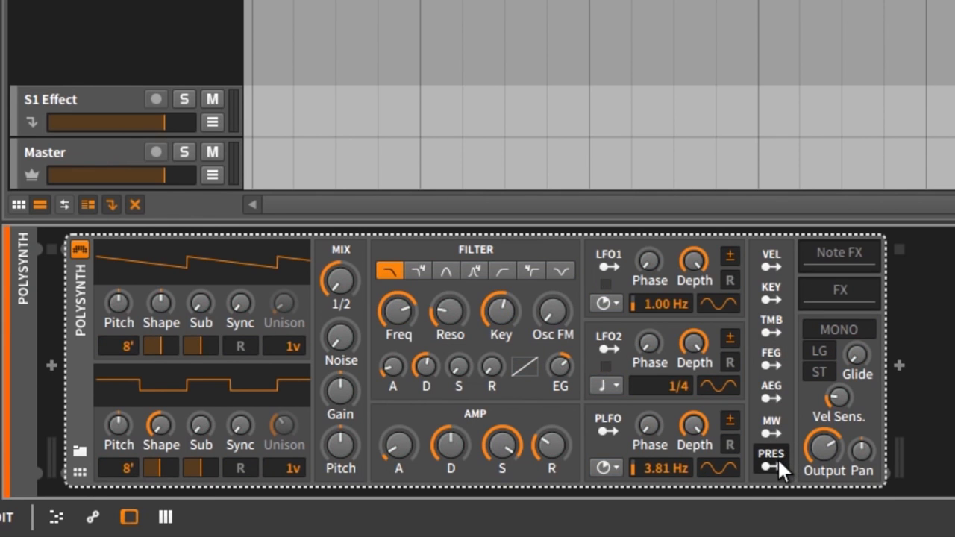
click(772, 455)
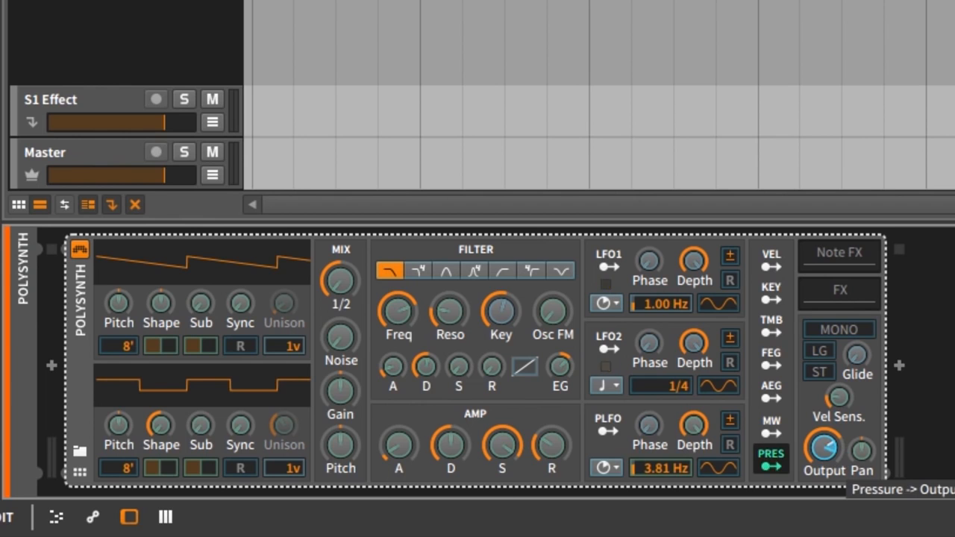